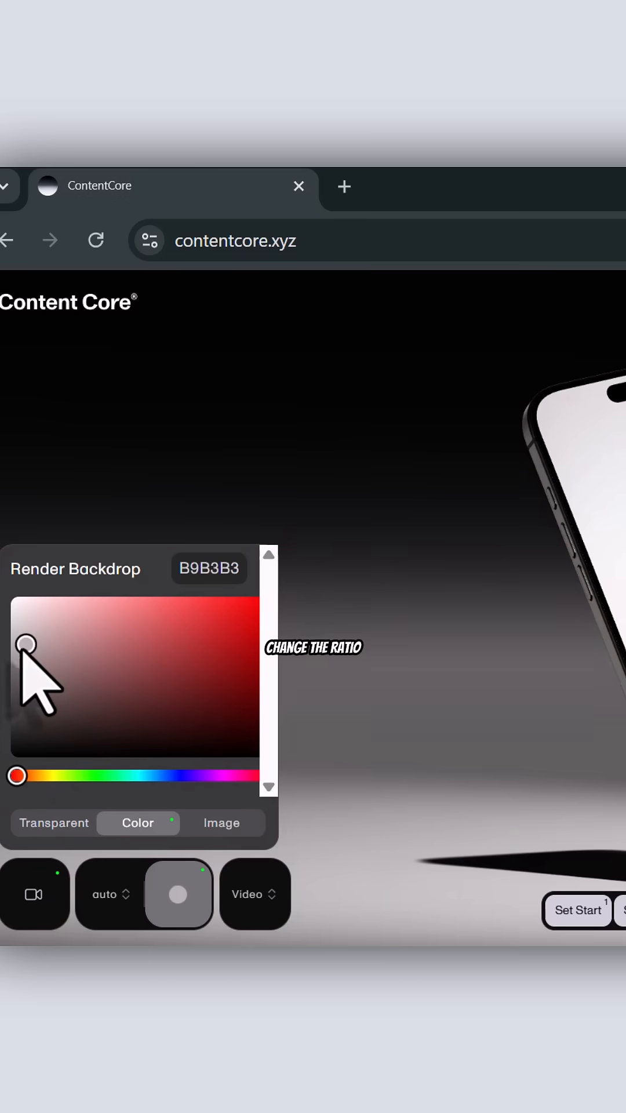
- Set the render backdrop to solid light grey colour B9B3B3
left_click(110, 894)
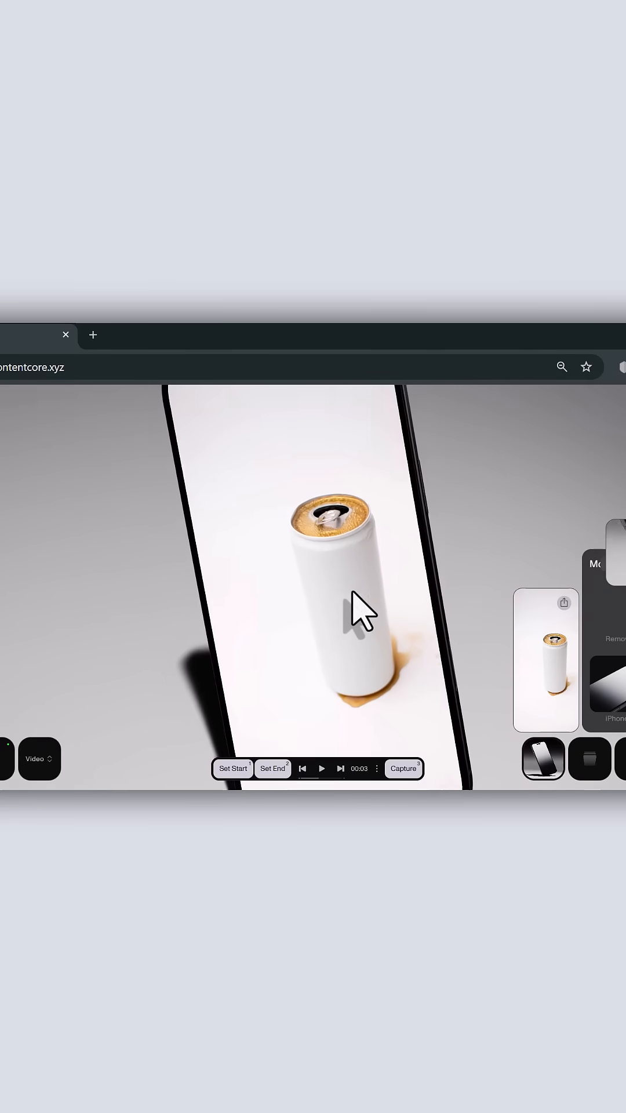
- Play the timeline to preview the camera pulling back from the can to the full iPhone
left_click(321, 767)
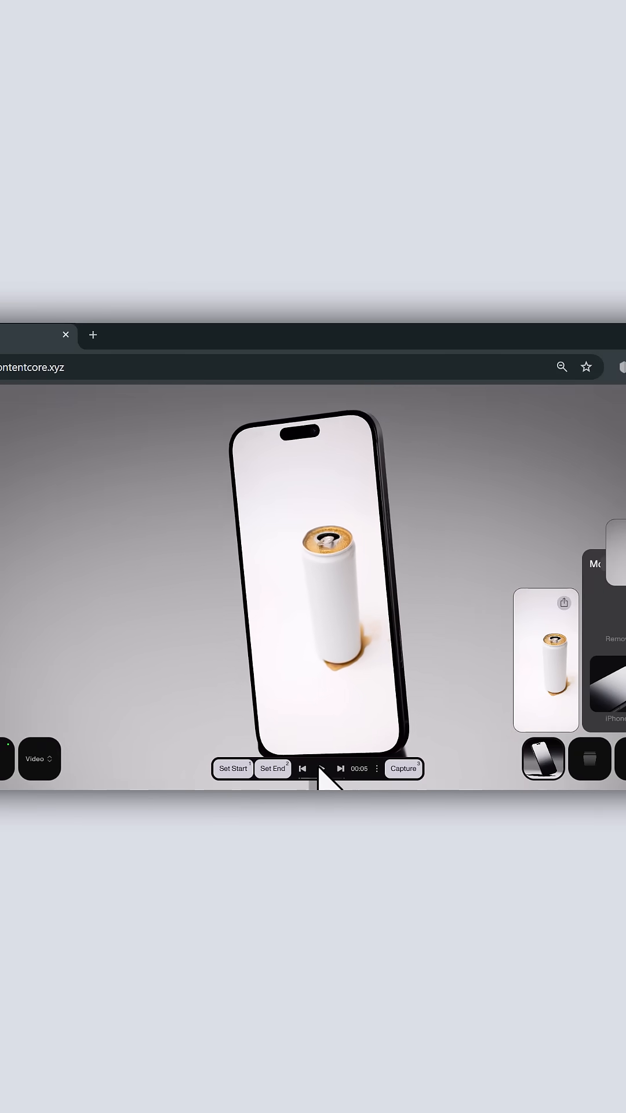